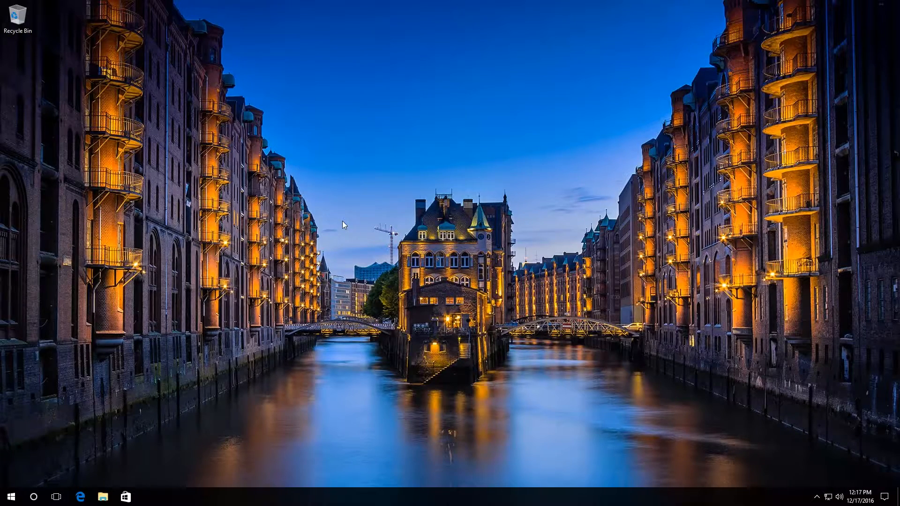
pyautogui.moveTo(3, 472)
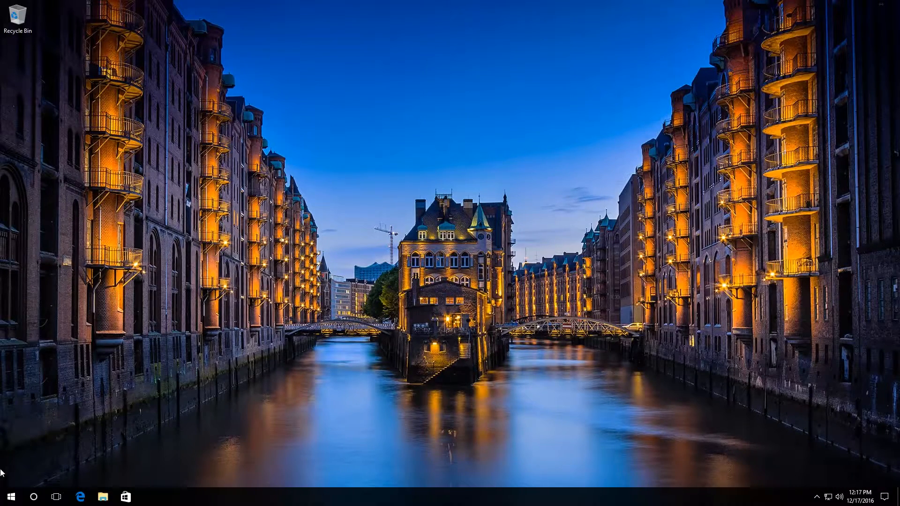
# - Bring up the Start button's system shortcuts to reach Command Prompt (Admin)
pyautogui.rightClick(10, 496)
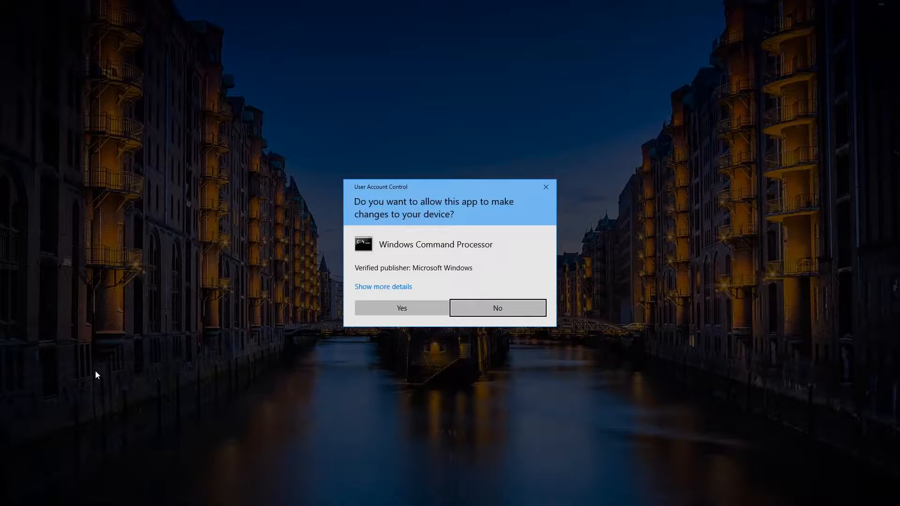
pyautogui.moveTo(201, 376)
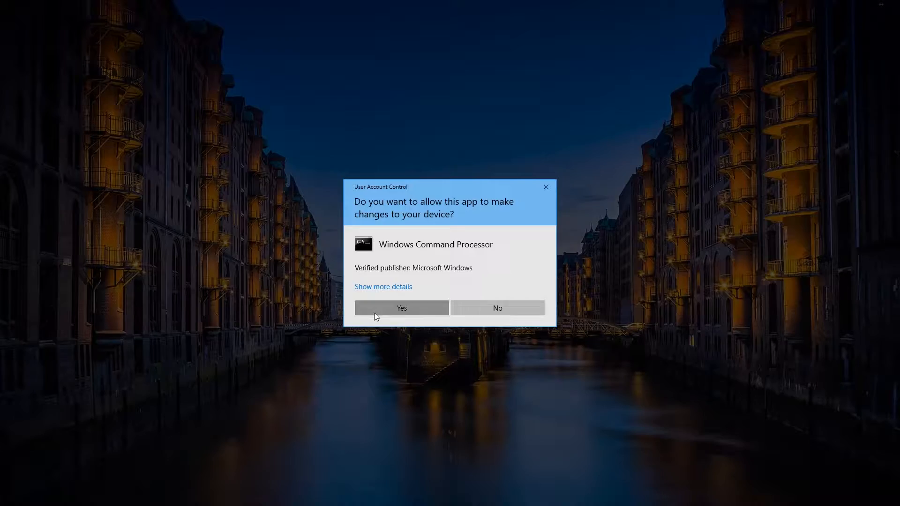
# - Approve the UAC prompt and run sfc /scannow in the administrator Command Prompt
pyautogui.click(401, 308)
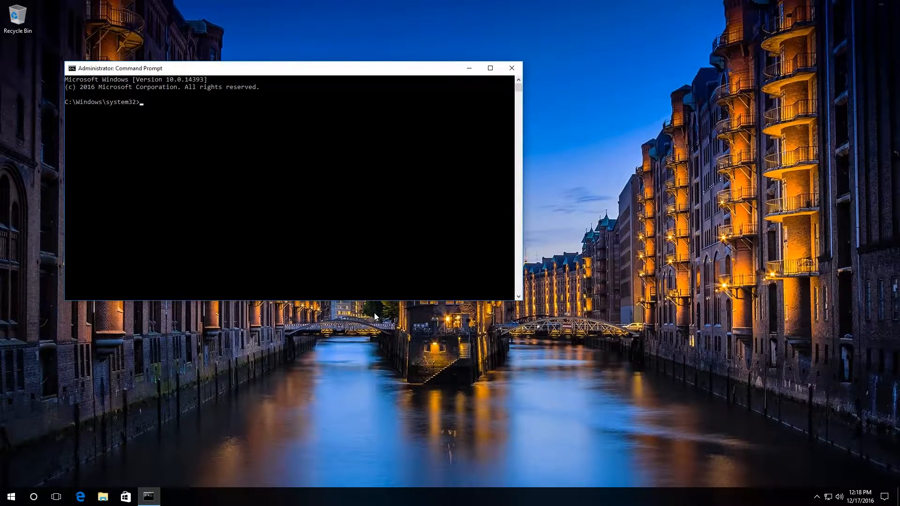
pyautogui.write('sfc')
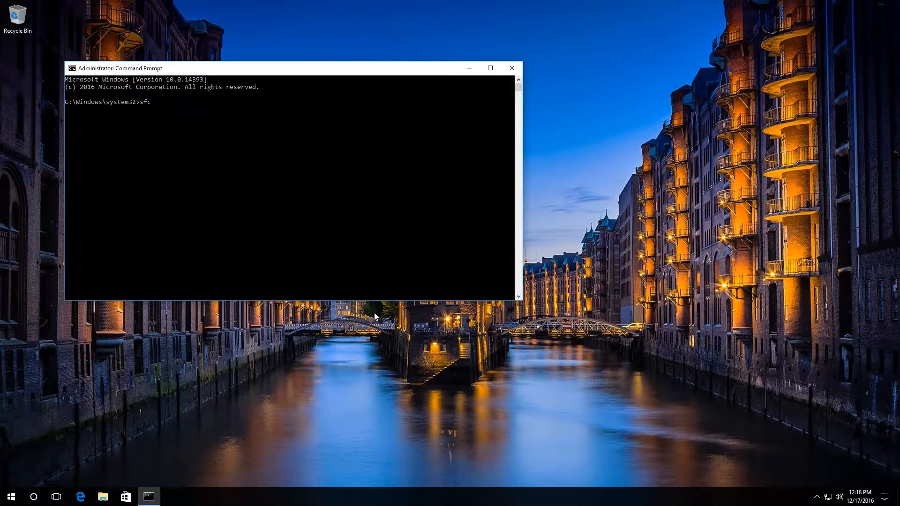
pyautogui.write('/scannow')
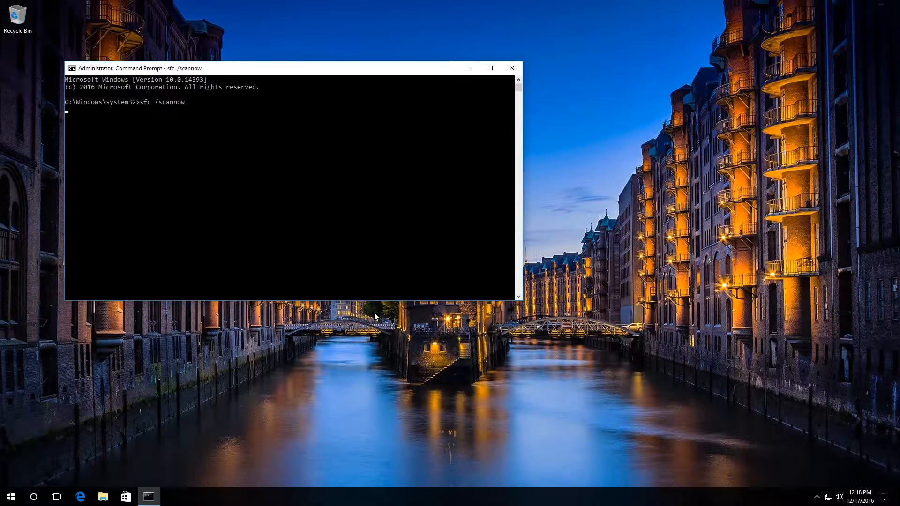
pyautogui.press('Return')
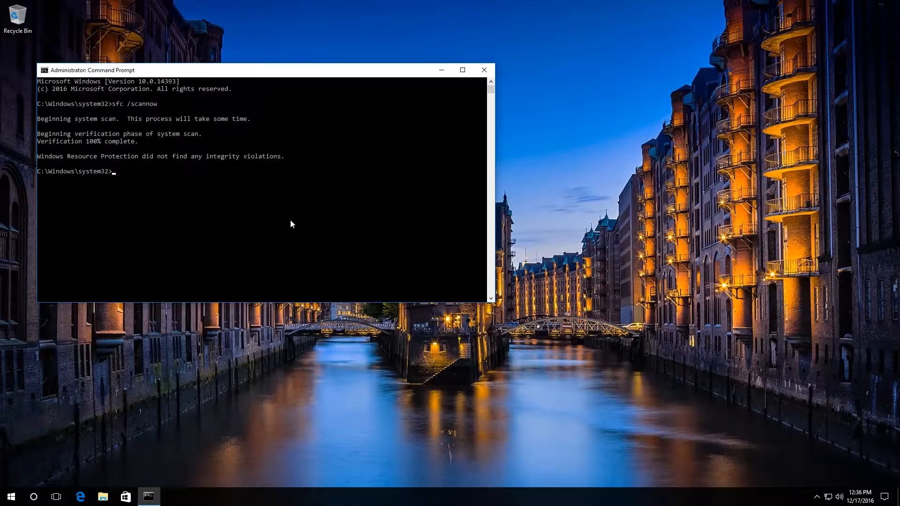
pyautogui.moveTo(200, 161)
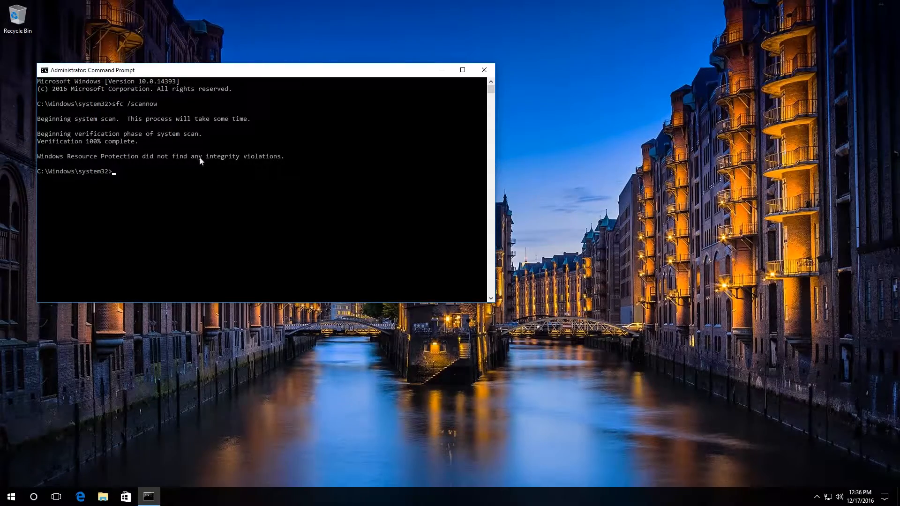
# - Close the administrator Command Prompt after the clean scan
pyautogui.click(483, 69)
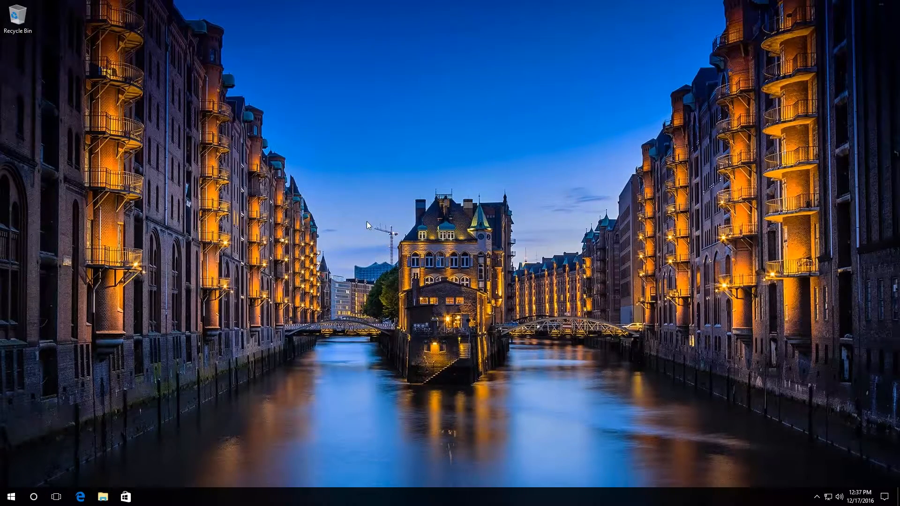
pyautogui.moveTo(13, 437)
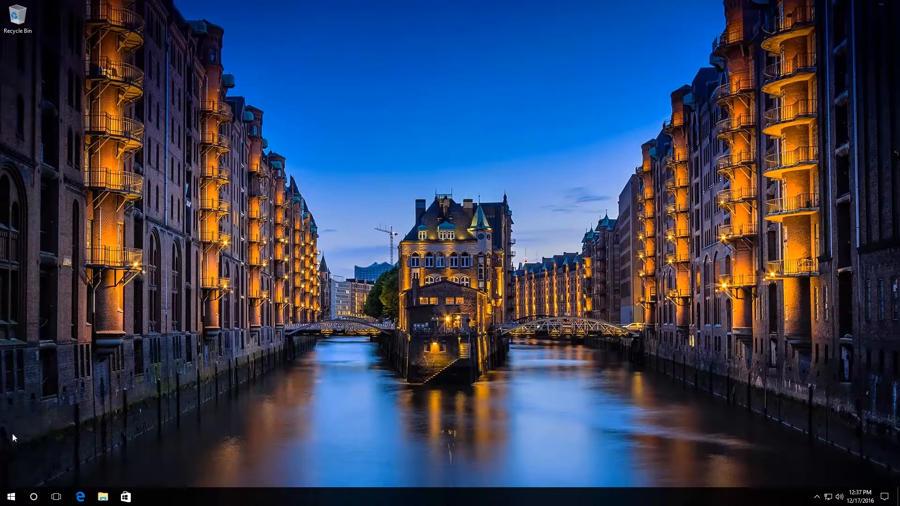
# - Leave the desktop session from the Start menu's account options to reach the sign-in screen
pyautogui.click(9, 496)
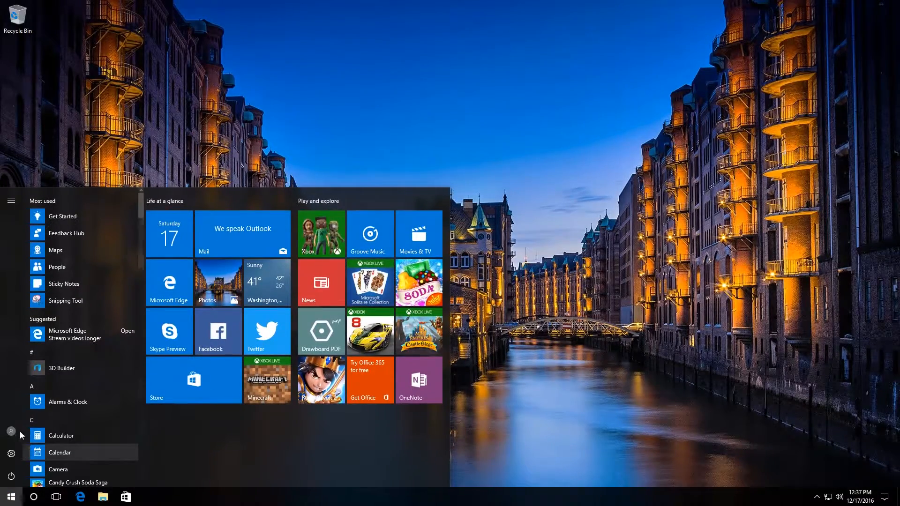
pyautogui.click(11, 431)
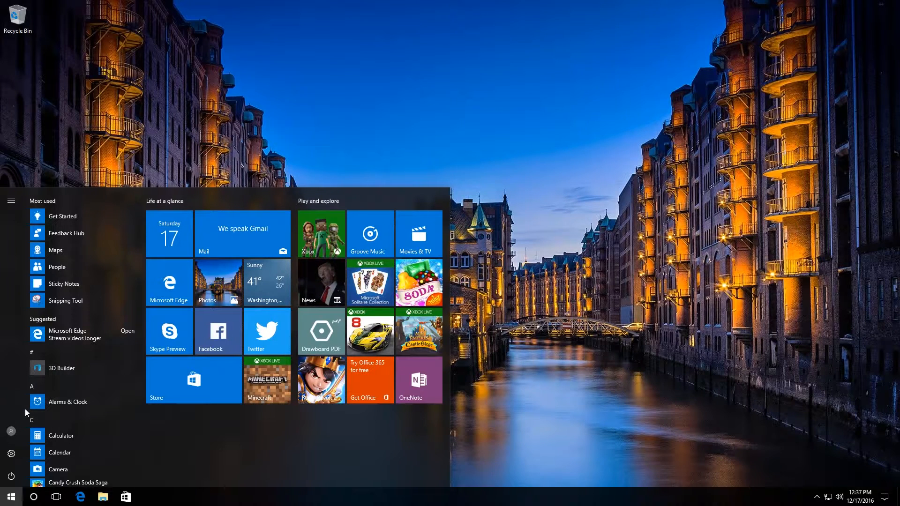
pyautogui.click(11, 464)
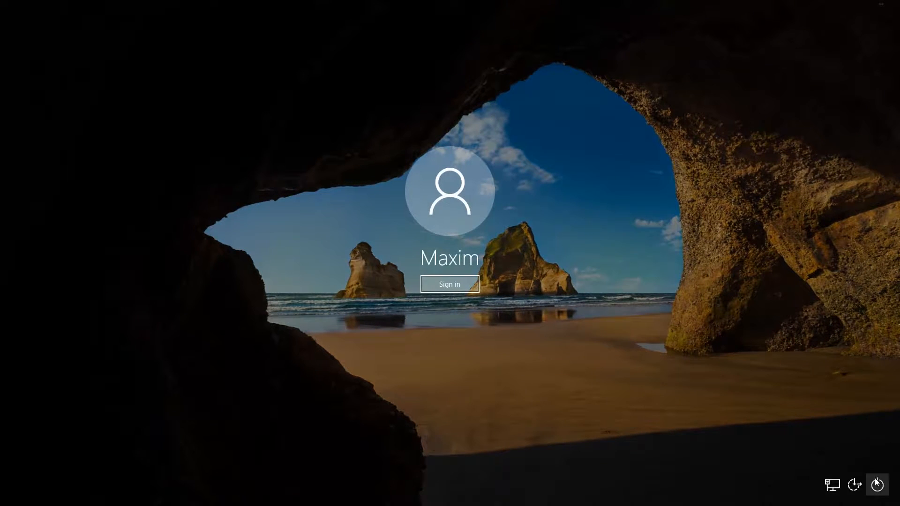
# - Show the lock screen's power options for a Shift+Restart into recovery
pyautogui.click(878, 484)
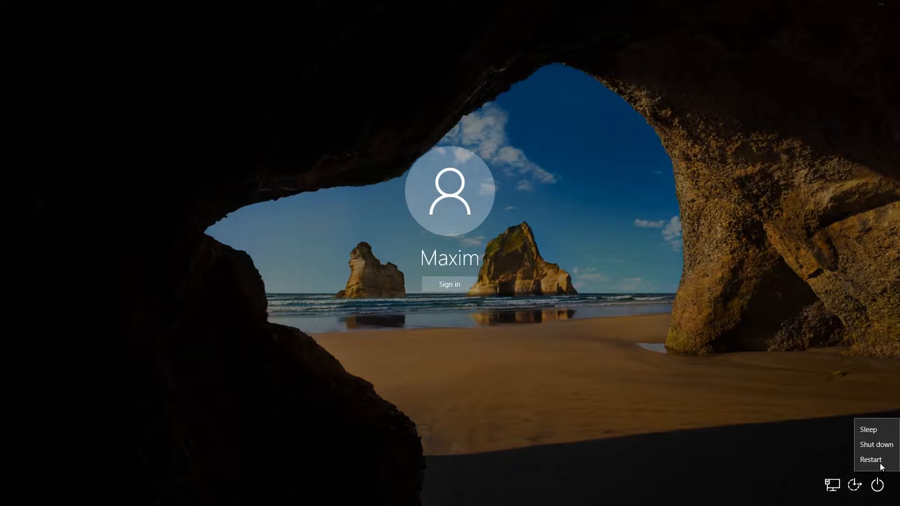
pyautogui.moveTo(870, 460)
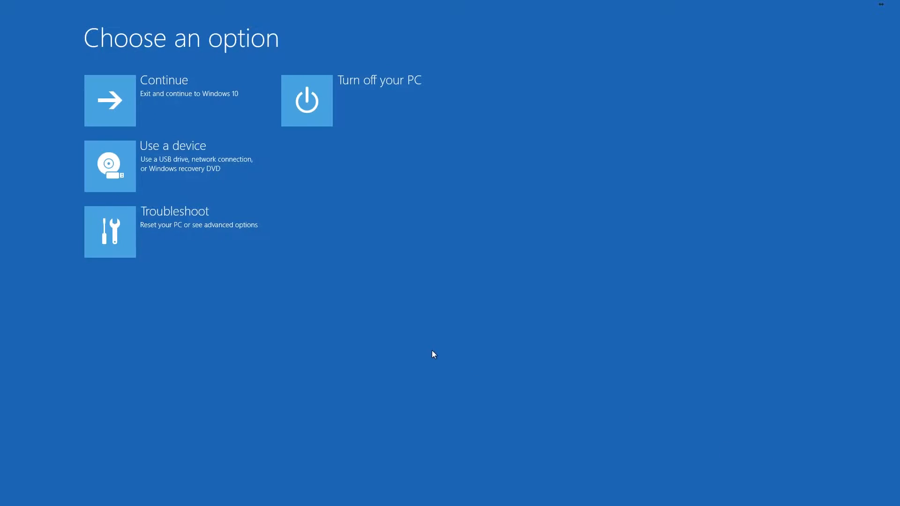
pyautogui.moveTo(192, 228)
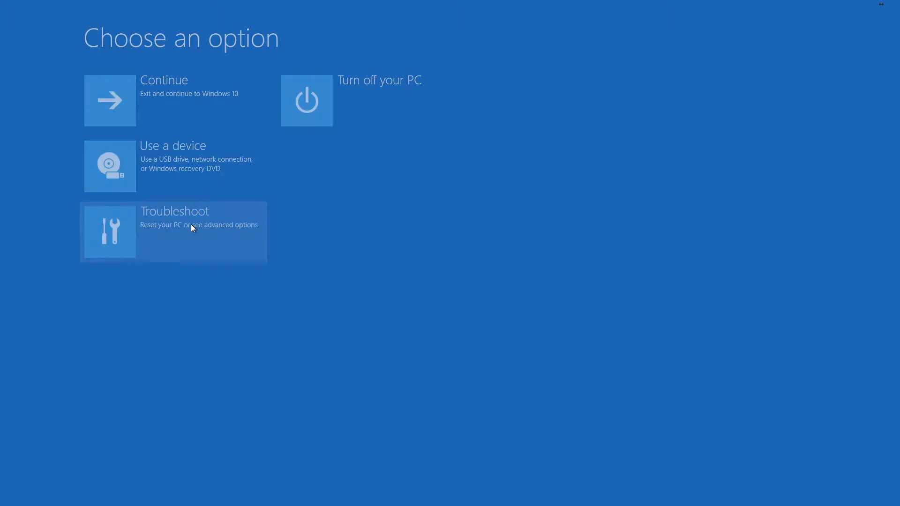
# - Go through Troubleshoot and Advanced options to launch the recovery Command Prompt
pyautogui.click(172, 232)
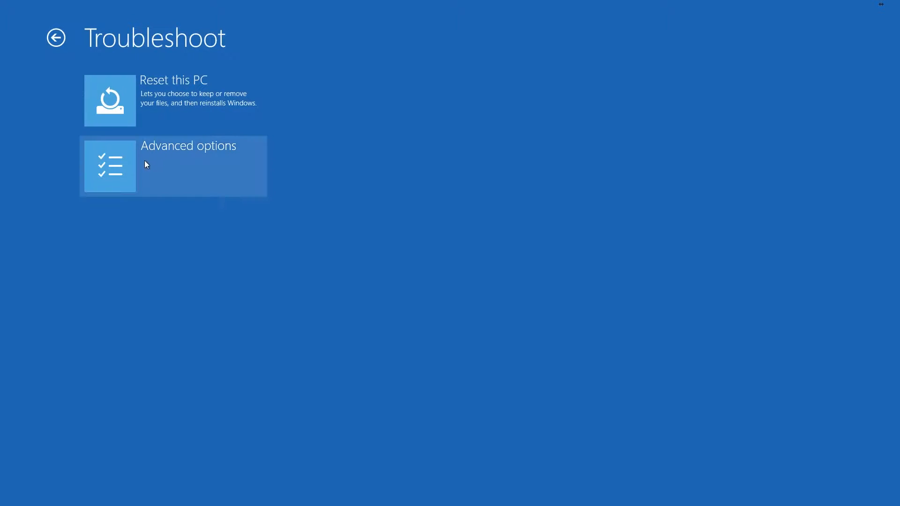
pyautogui.click(174, 166)
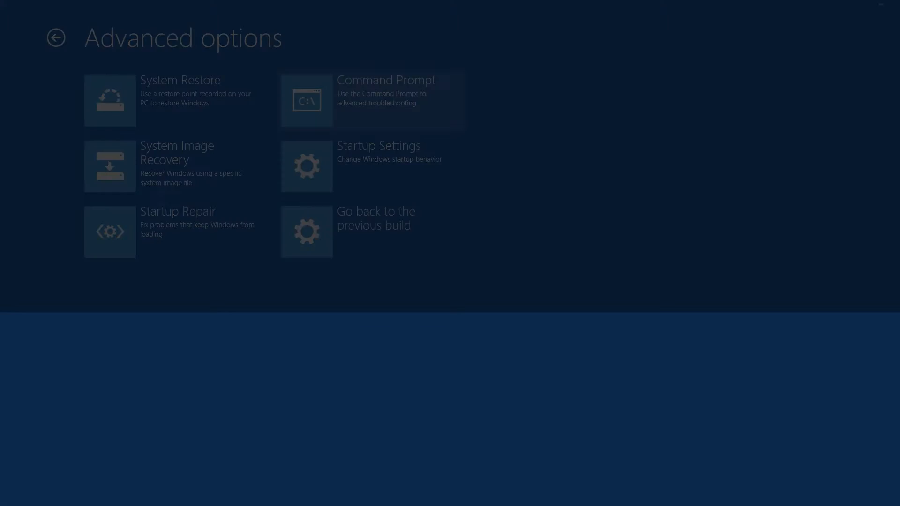
pyautogui.click(370, 101)
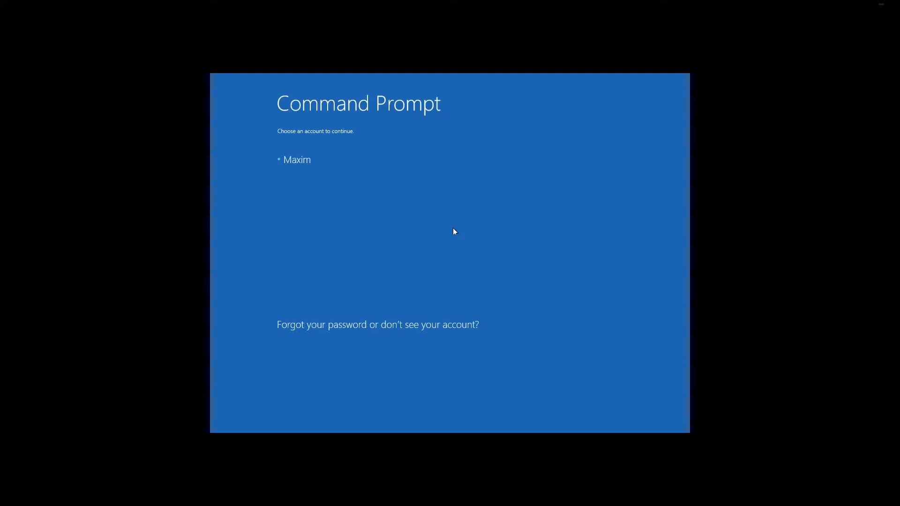
pyautogui.moveTo(445, 257)
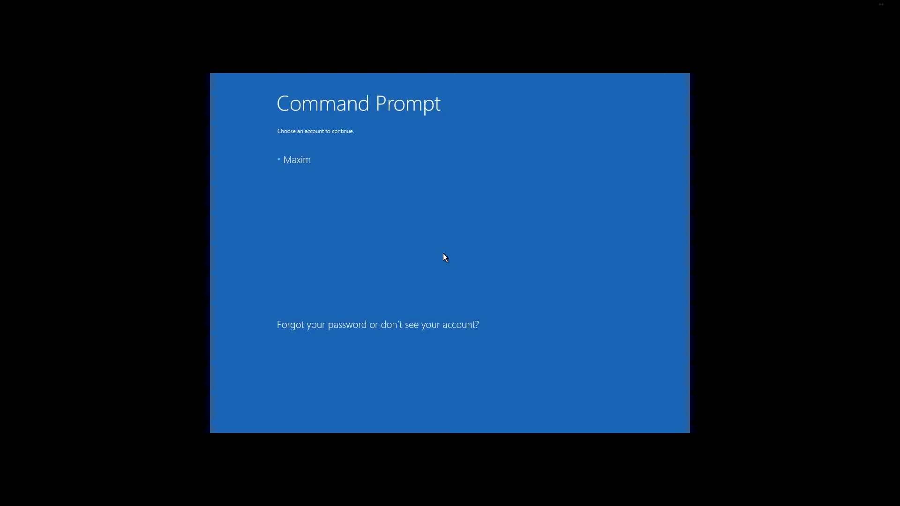
# - Choose the account and continue so the recovery Command Prompt opens
pyautogui.click(297, 159)
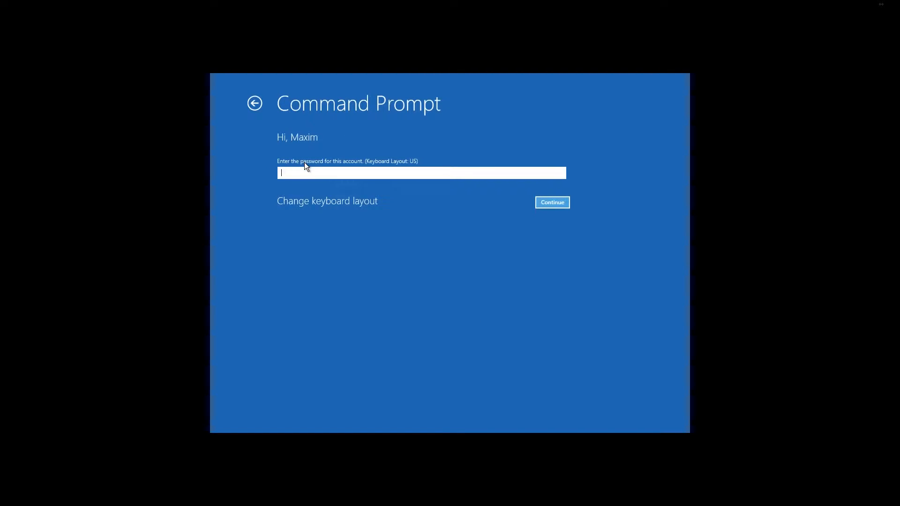
pyautogui.moveTo(568, 218)
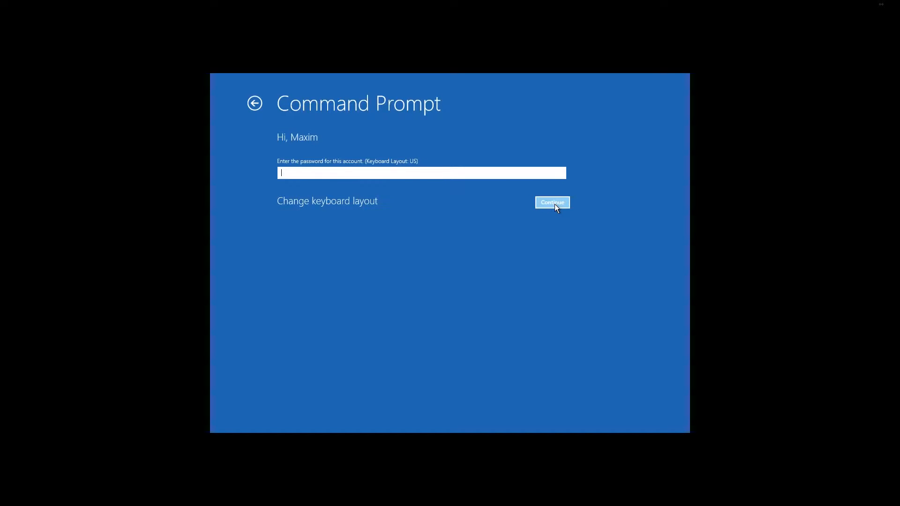
pyautogui.click(551, 202)
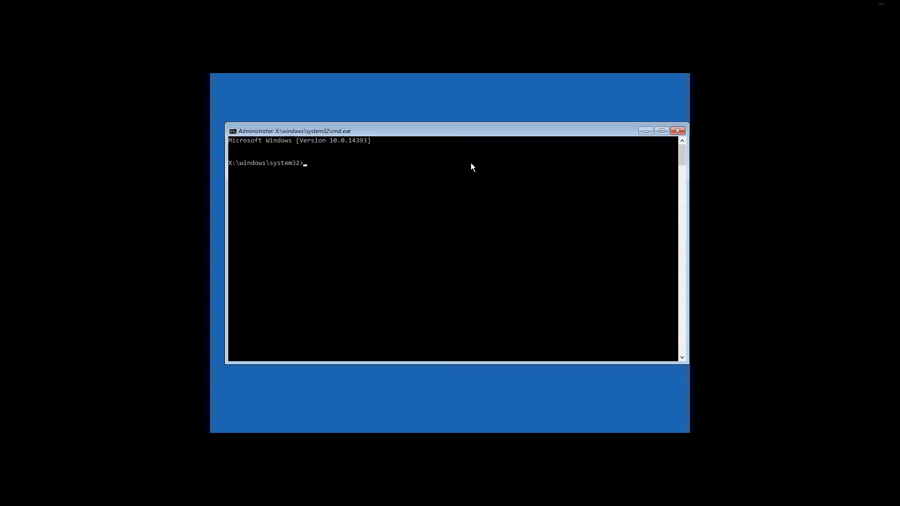
pyautogui.moveTo(366, 134)
pyautogui.write('list volume')
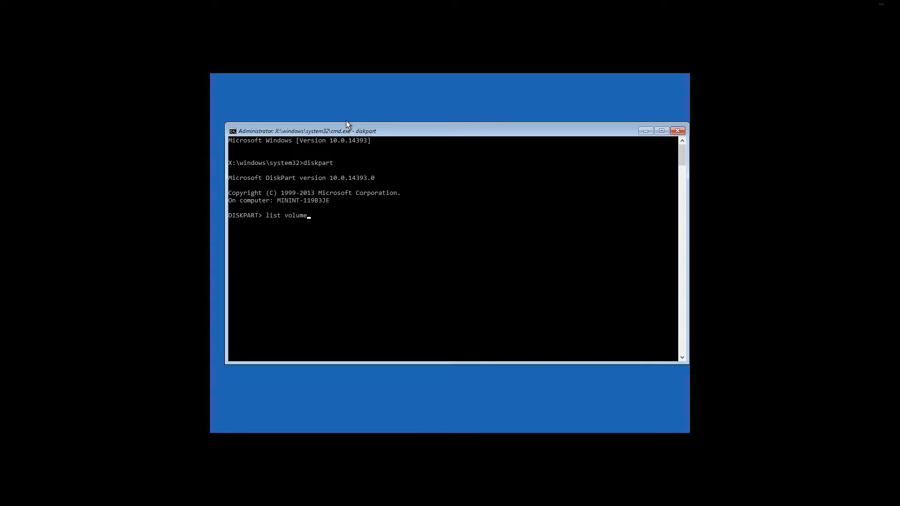
# - Run list volume in DiskPart showing C and D, then exit DiskPart
pyautogui.press('Return')
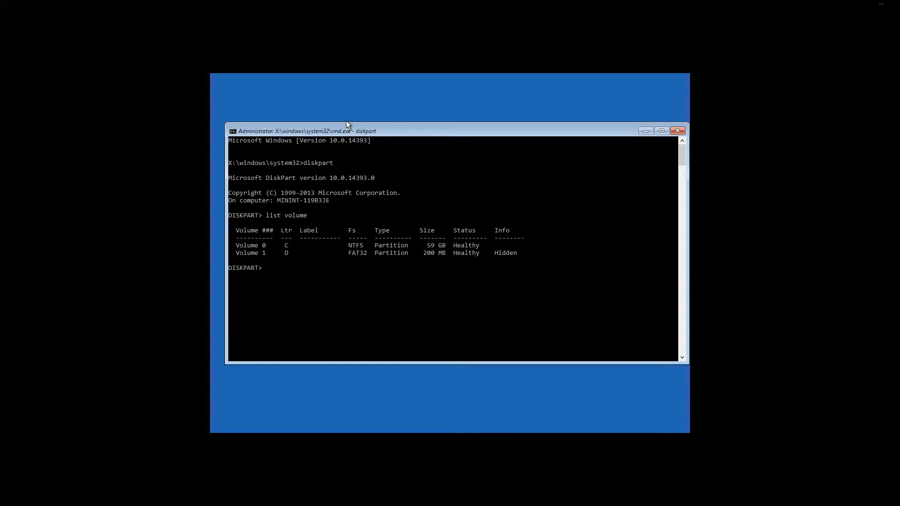
pyautogui.moveTo(287, 172)
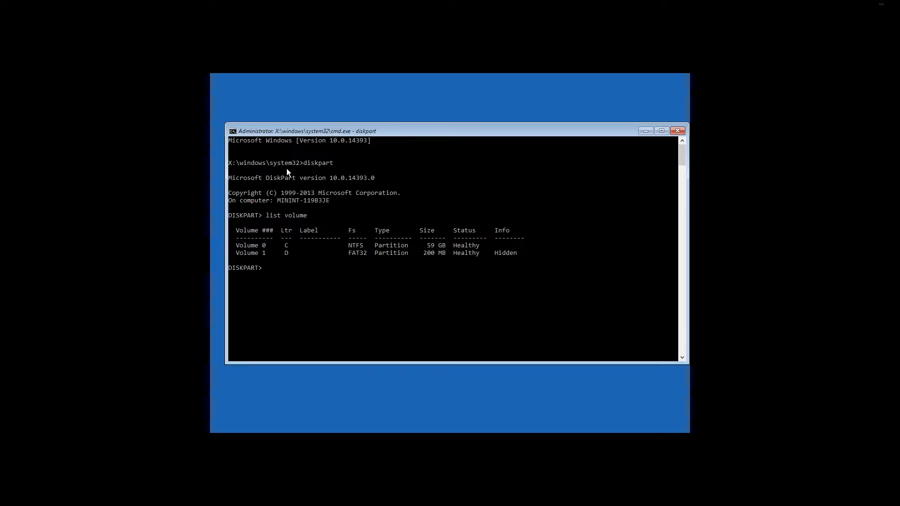
pyautogui.moveTo(276, 248)
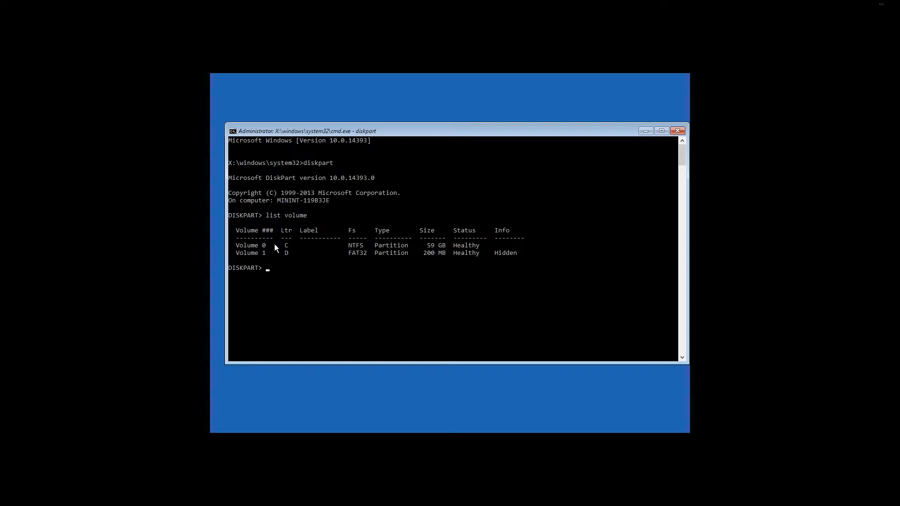
pyautogui.moveTo(281, 257)
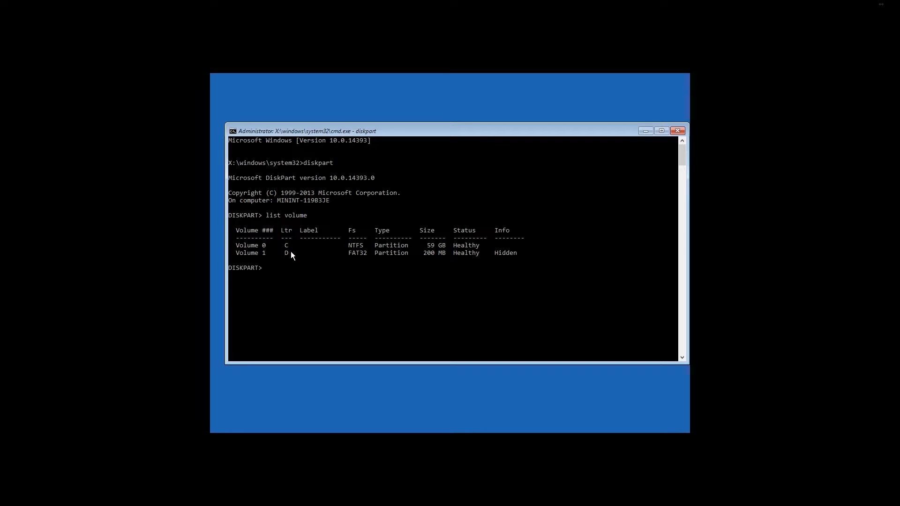
pyautogui.moveTo(283, 248)
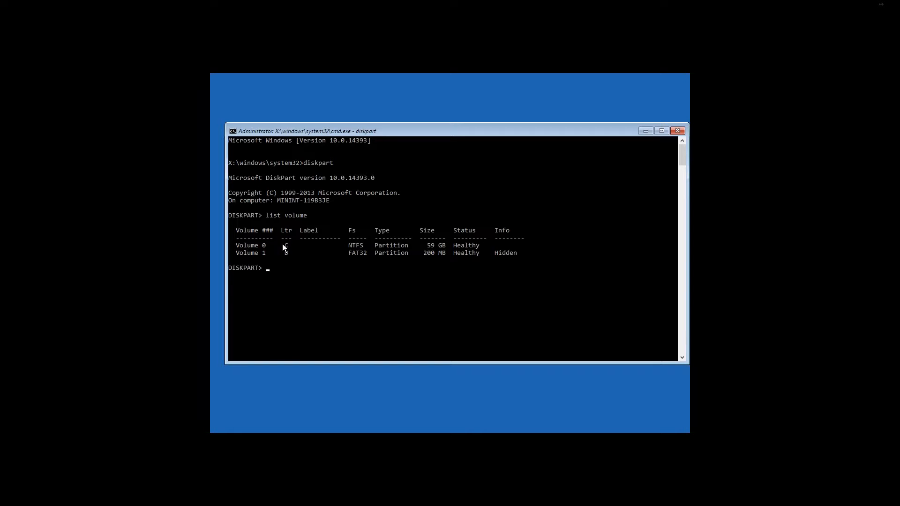
pyautogui.write('exit')
pyautogui.write('sfc')
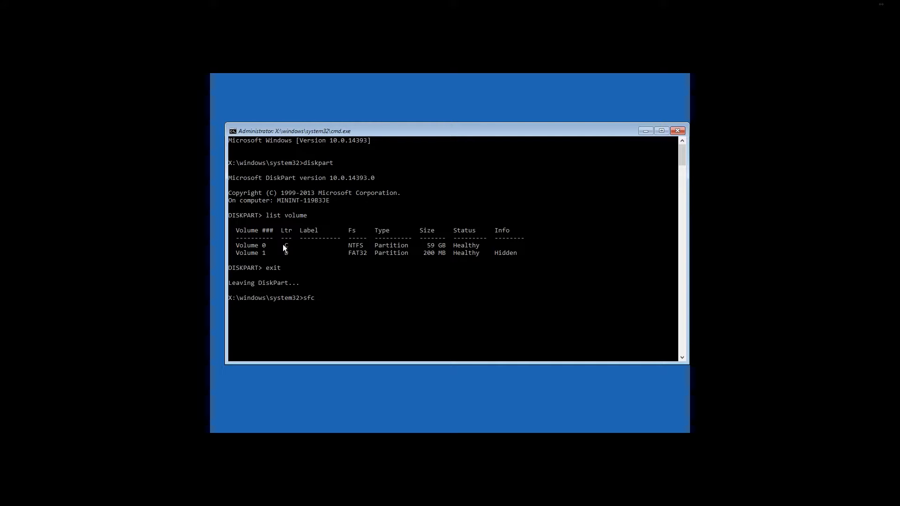
# - Run sfc /scannow /offbootdir=D:\ /offwindir=C:\Windows as an offline scan
pyautogui.write('/scannow')
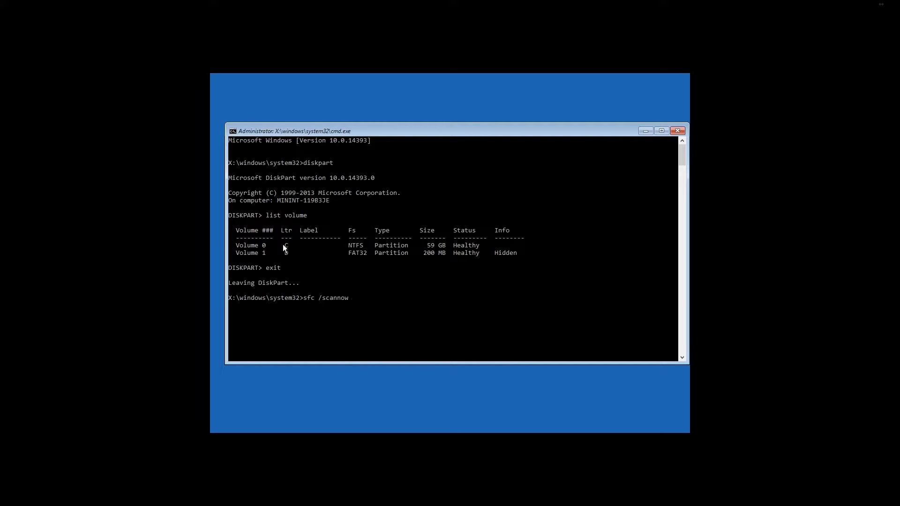
pyautogui.write('/offboot')
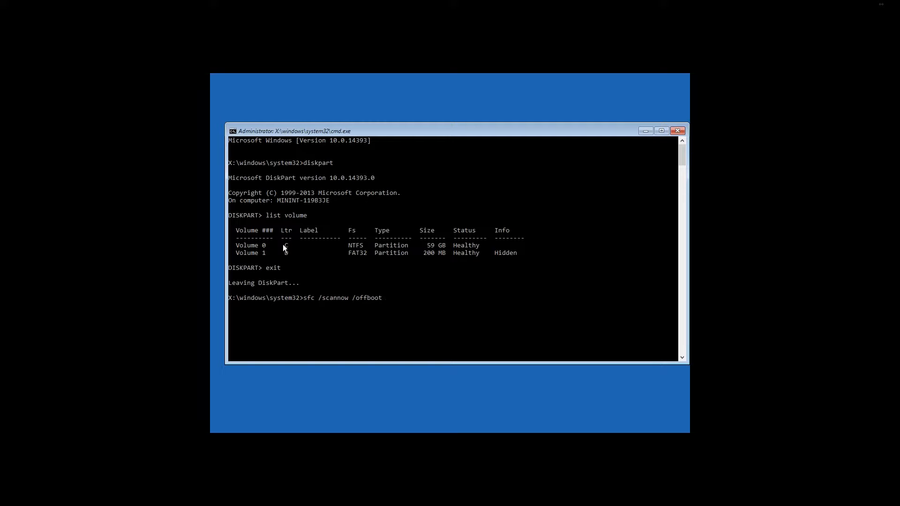
pyautogui.write('dir=D')
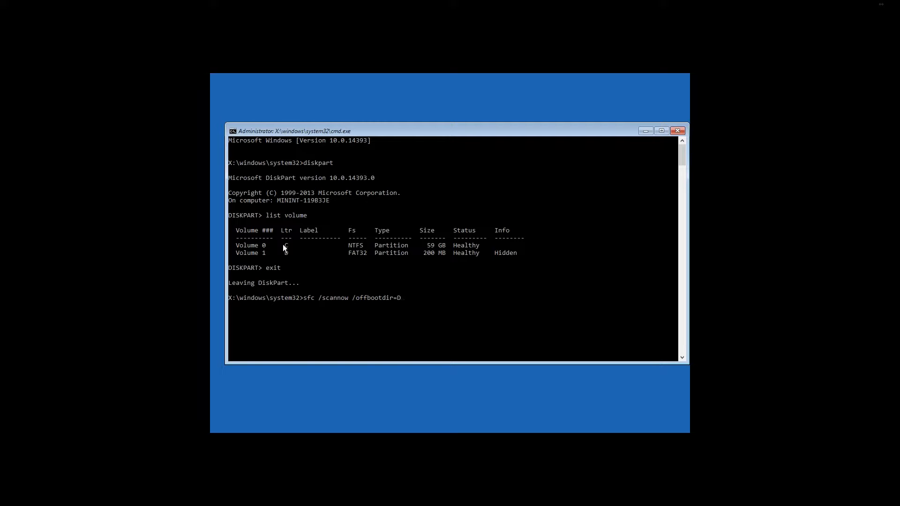
pyautogui.write(':\\ /off')
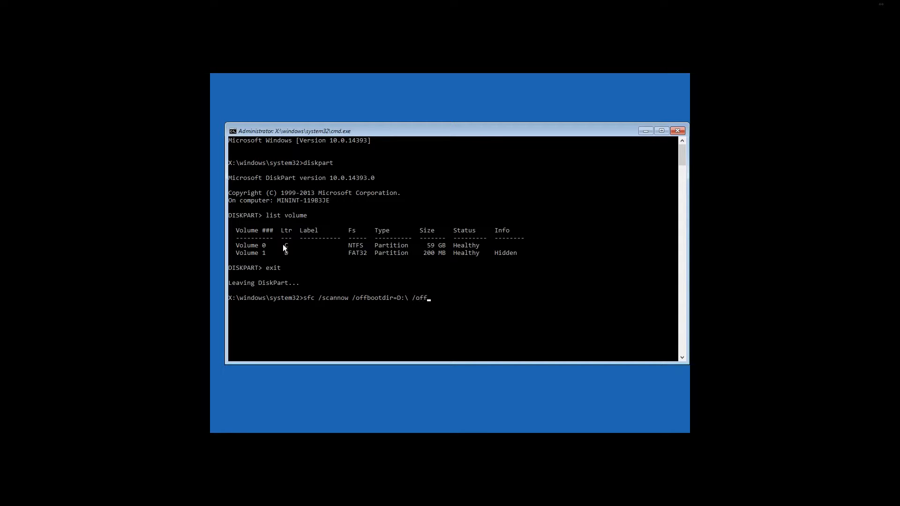
pyautogui.write('windir=')
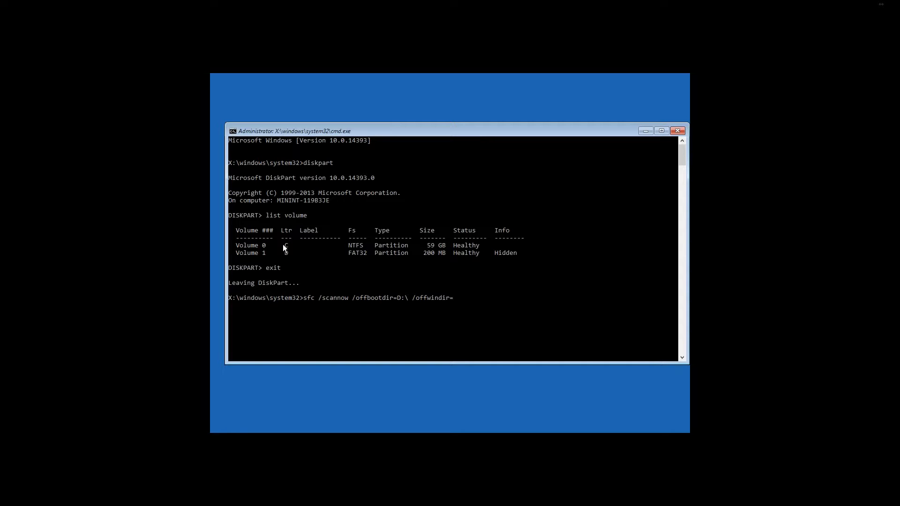
pyautogui.write('C:\\Windo')
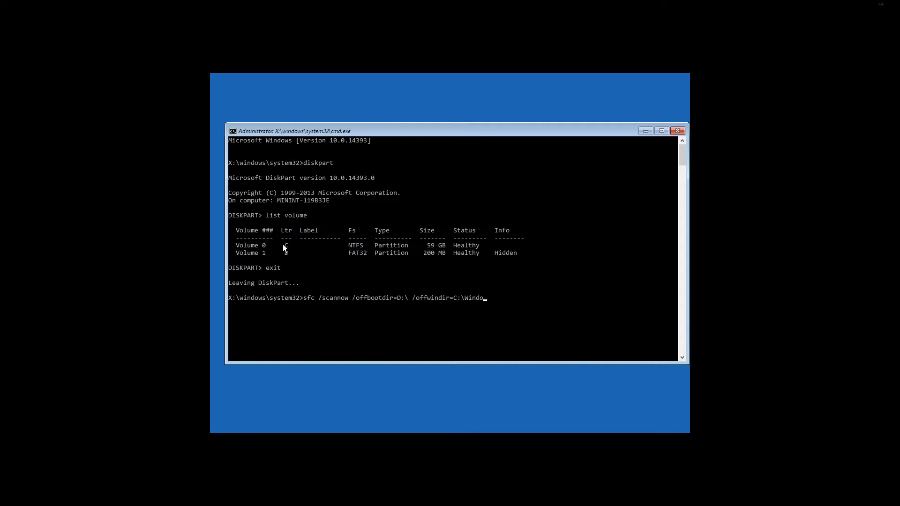
pyautogui.press('Return')
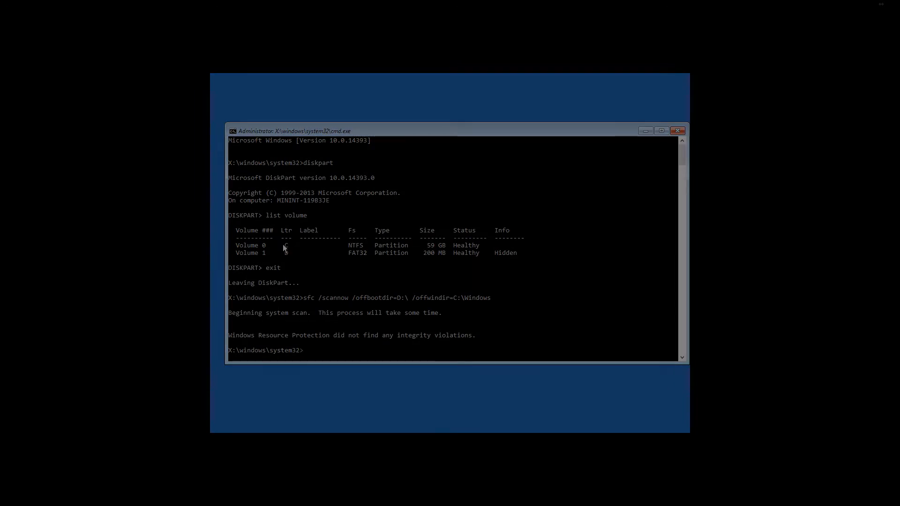
# - Start Command Prompt (Admin) from the Start shortcuts and approve the UAC prompt
pyautogui.click(677, 130)
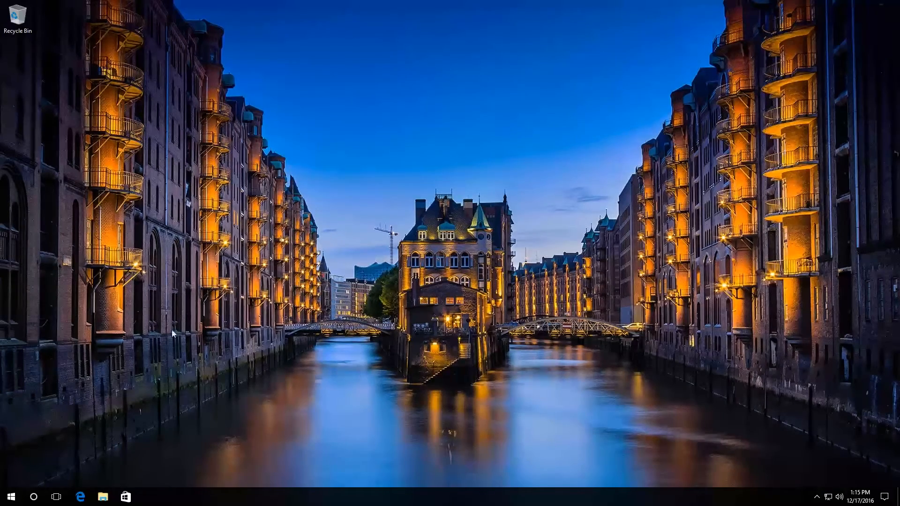
pyautogui.rightClick(11, 496)
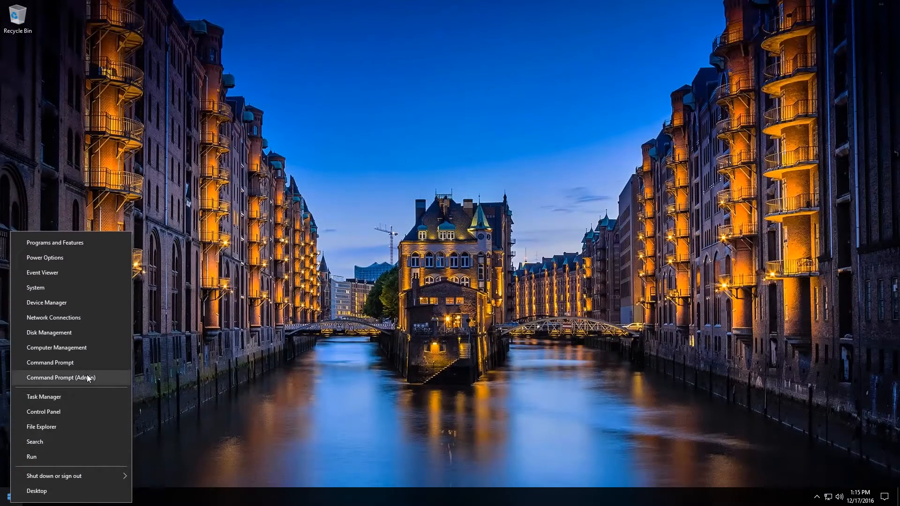
pyautogui.click(61, 378)
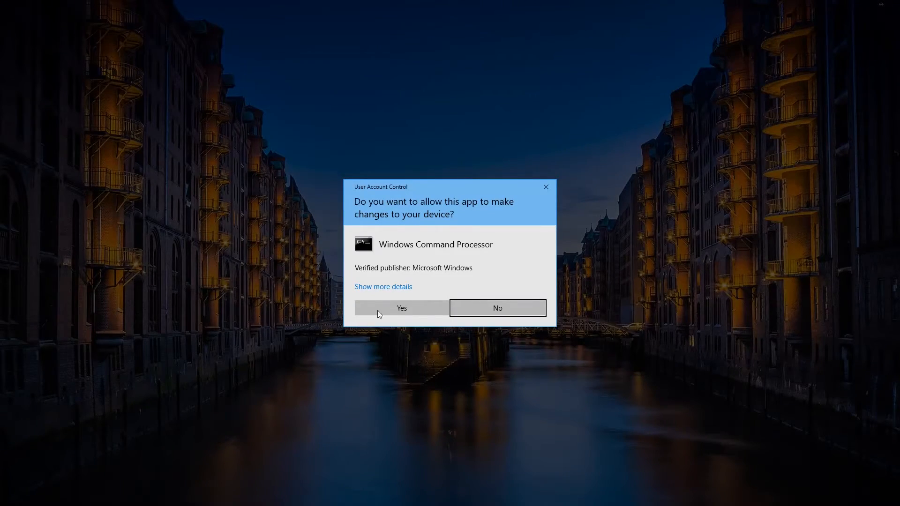
pyautogui.click(401, 308)
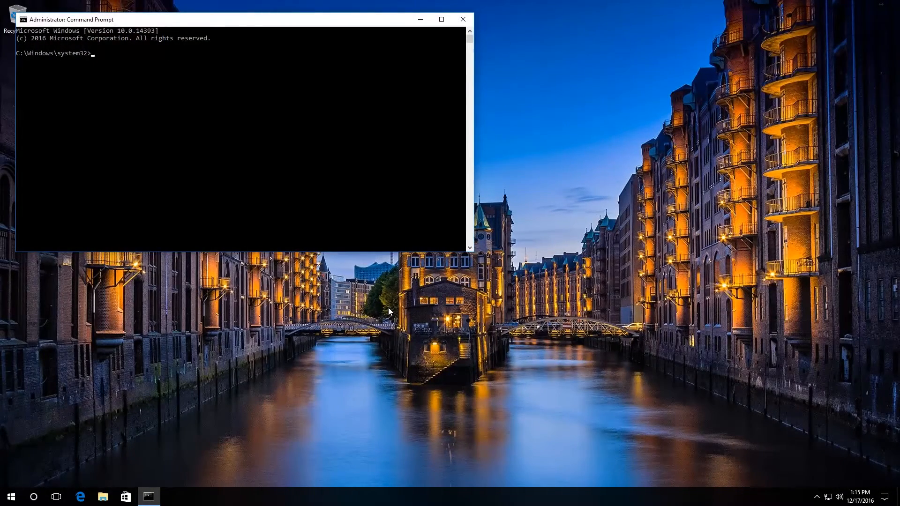
# - Enter the command dism /online /cleanup-image /scanhealth at the admin prompt without running it
pyautogui.write('dism /')
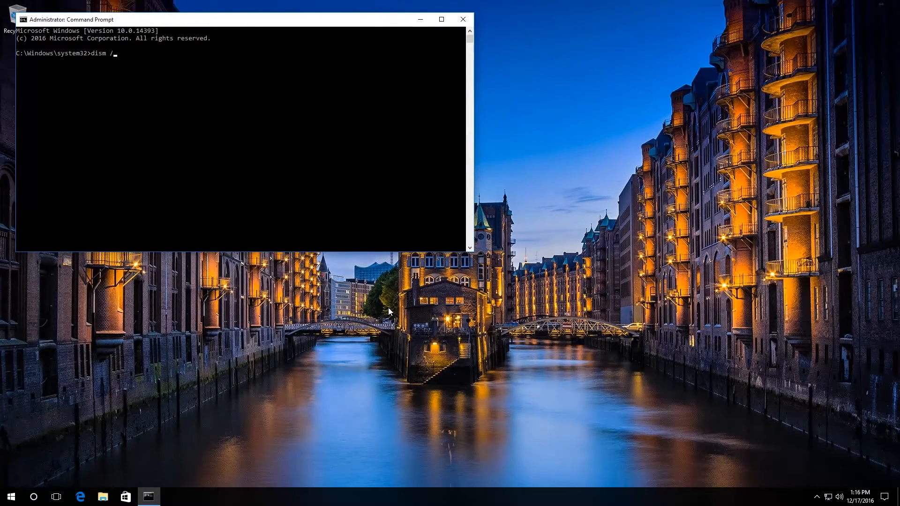
pyautogui.write('online /')
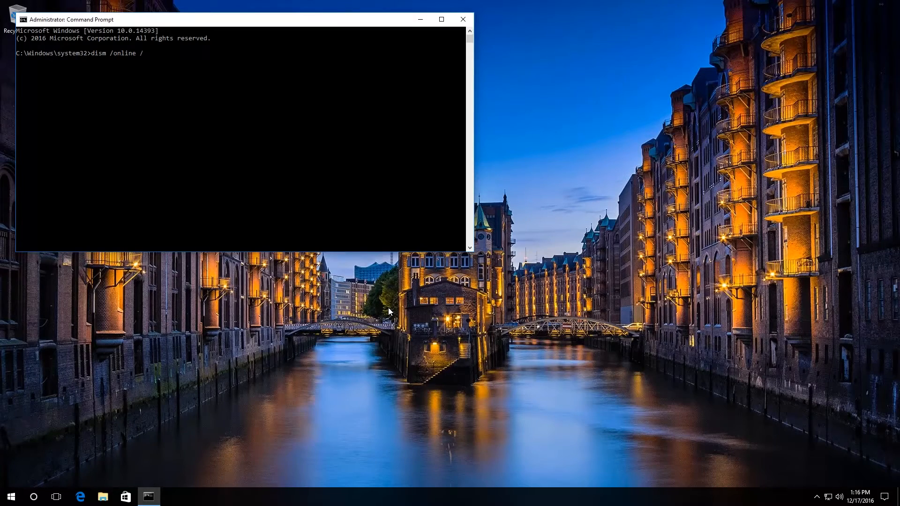
pyautogui.write('cleanup')
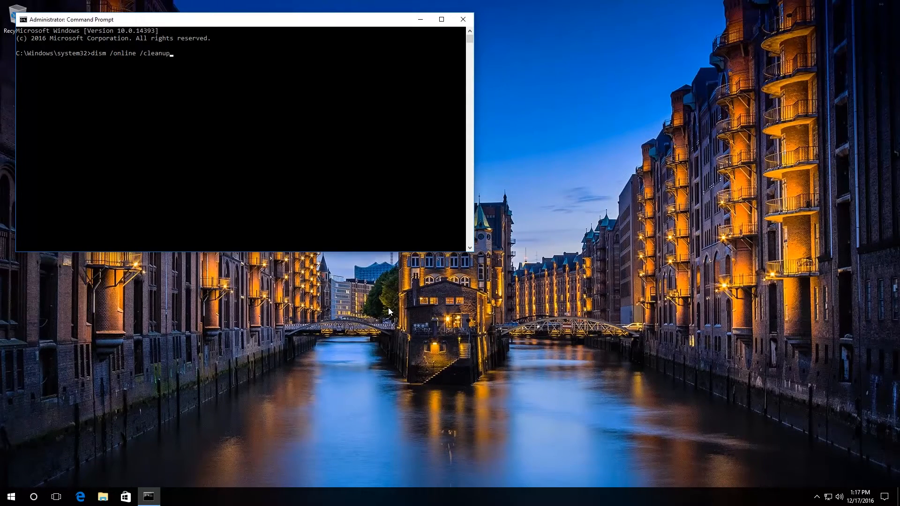
pyautogui.write('-image')
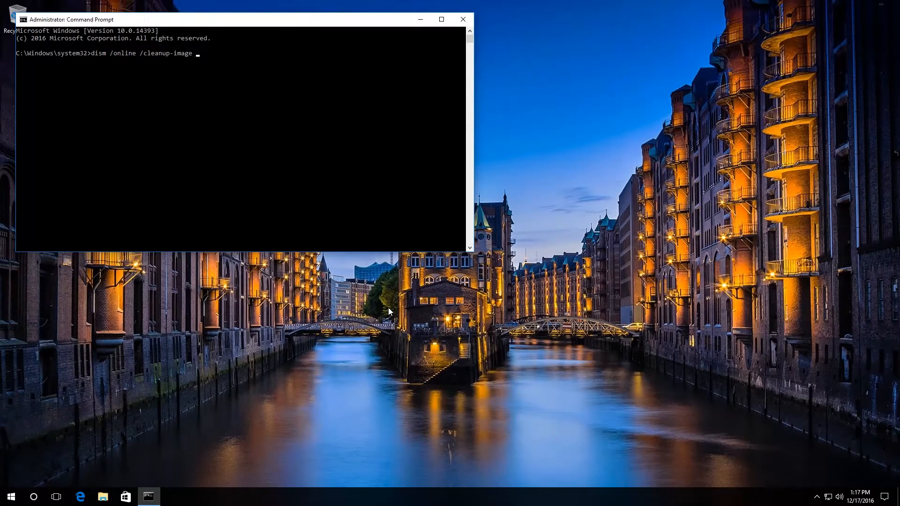
pyautogui.write('/scanheal')
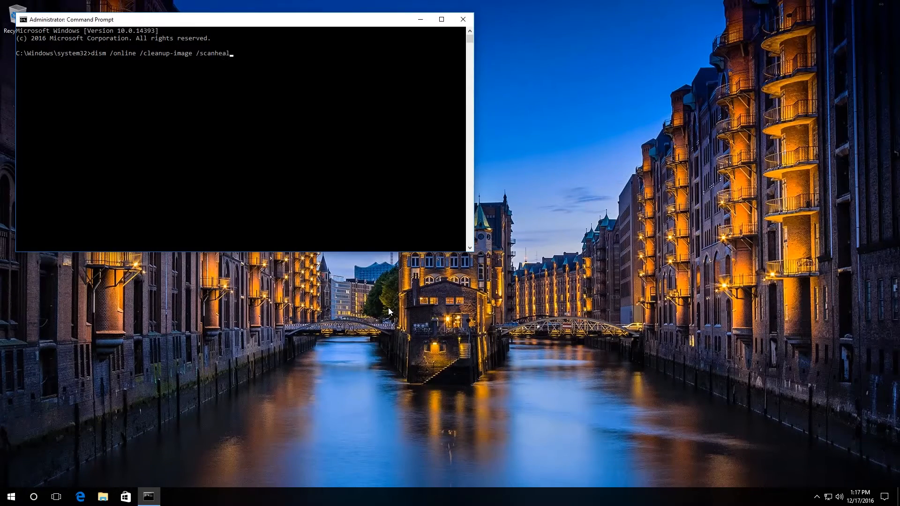
pyautogui.write('th')
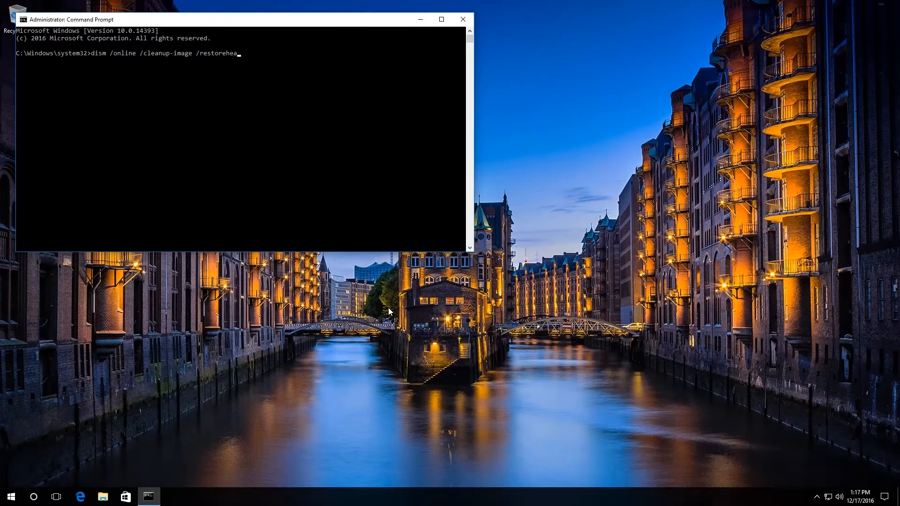
# - Finish the line as dism /online /cleanup-image /restorehealth, still not run
pyautogui.write('lth')
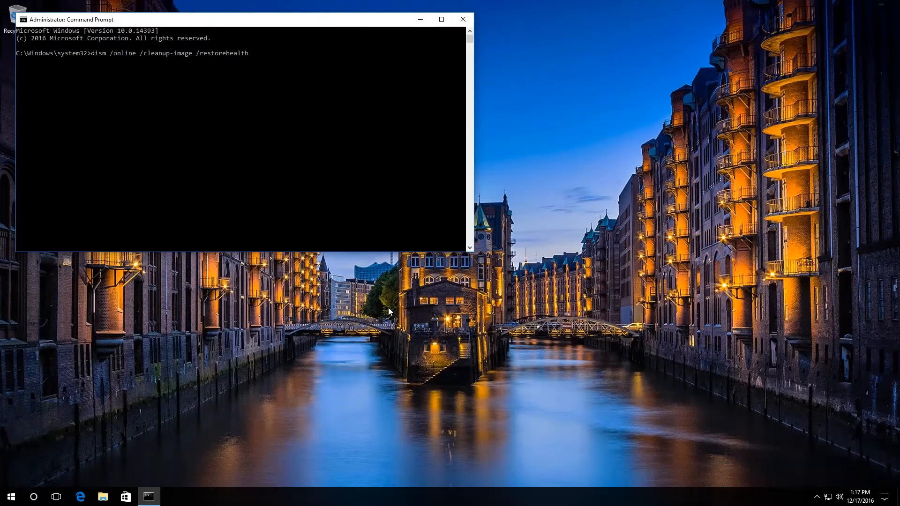